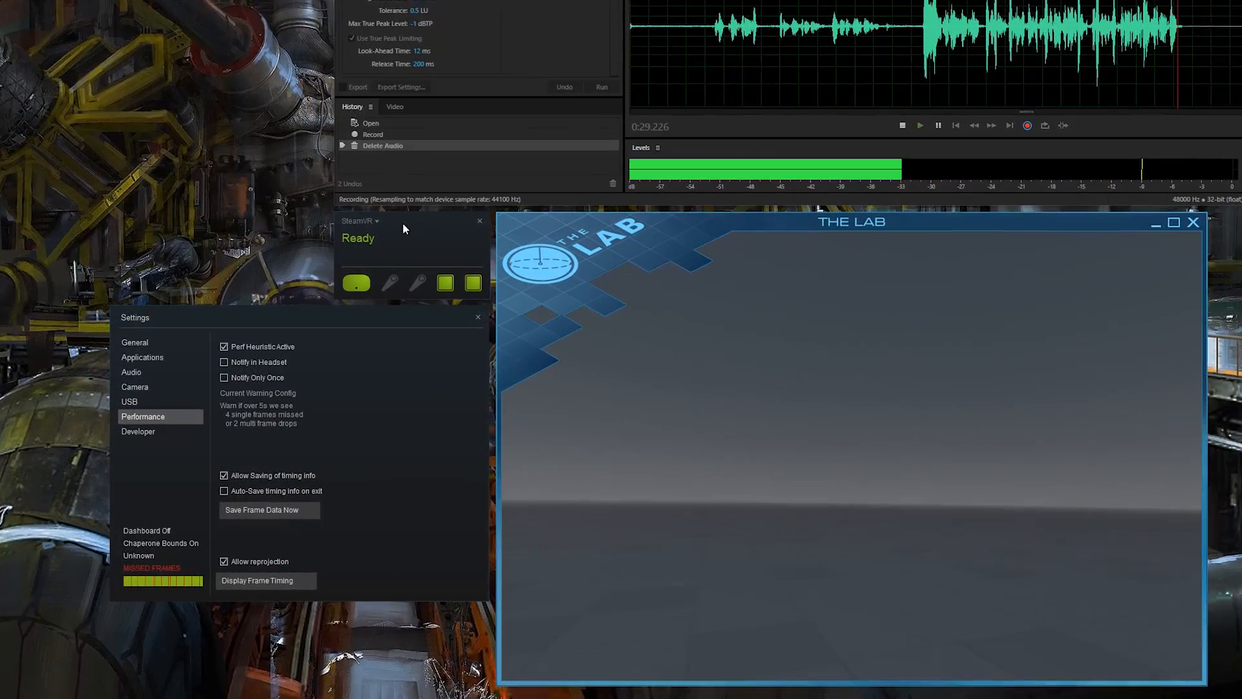
# - Restore the global 3D settings to their shipped defaults and confirm the reset
pyautogui.click(374, 221)
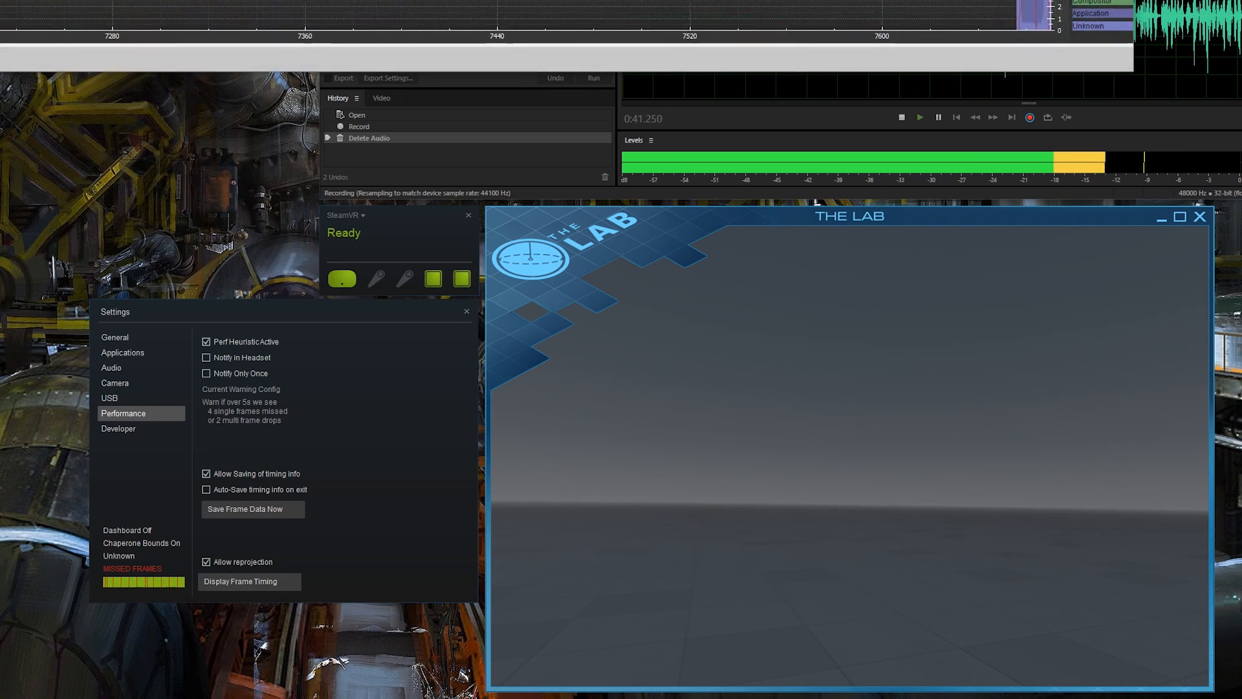
pyautogui.click(242, 581)
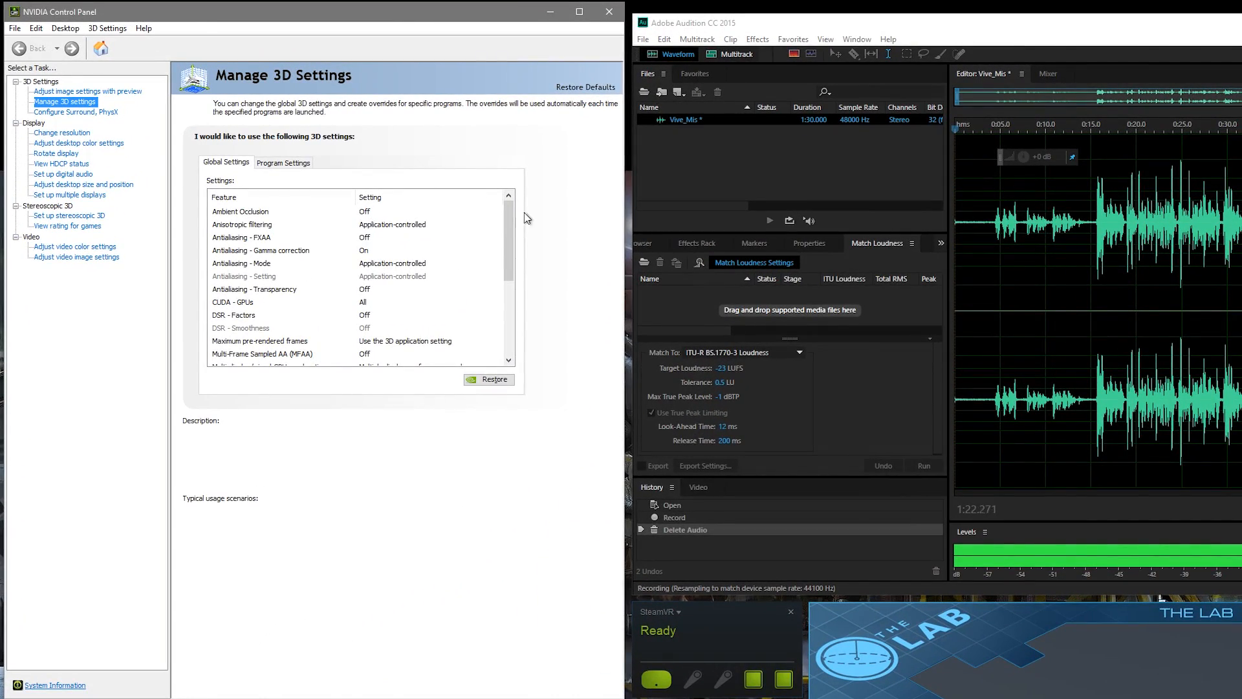
pyautogui.click(489, 379)
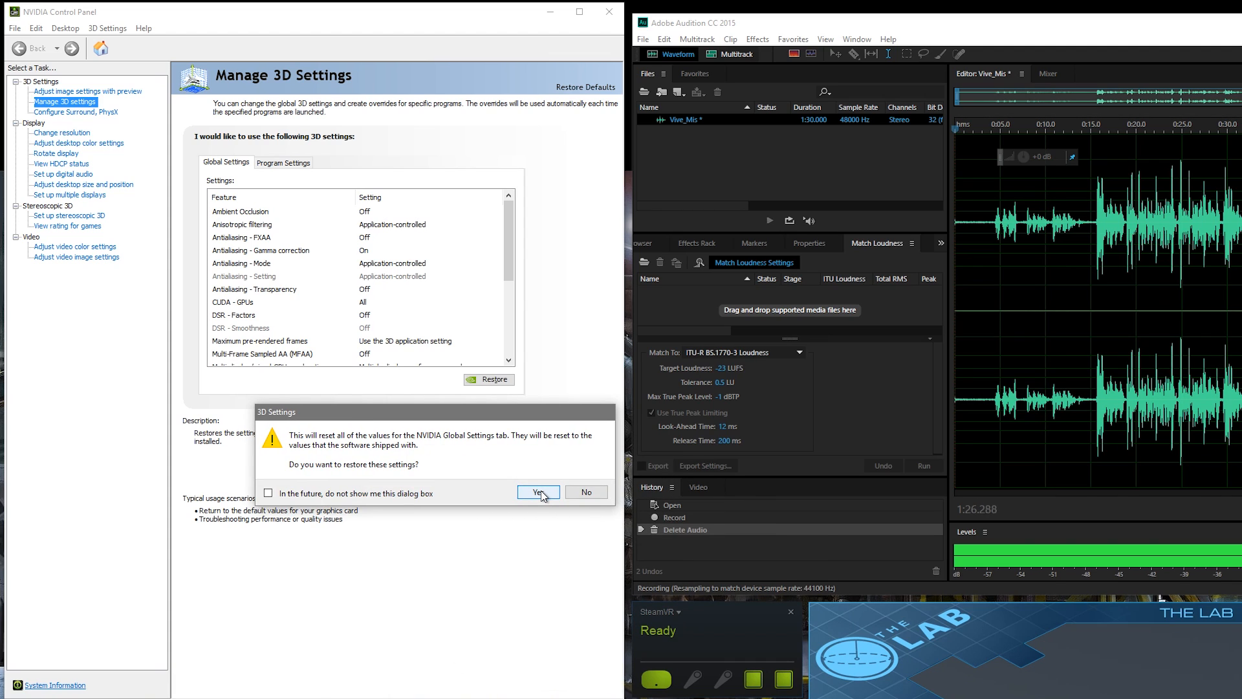
pyautogui.click(538, 491)
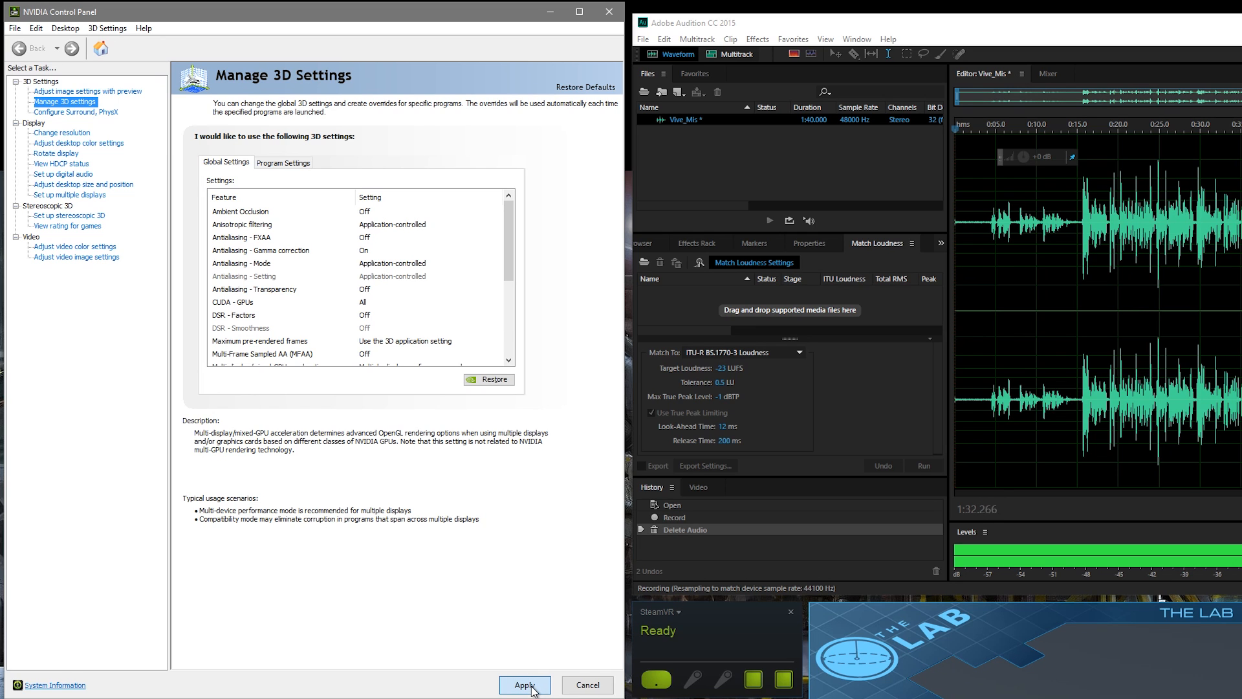
pyautogui.moveTo(525, 691)
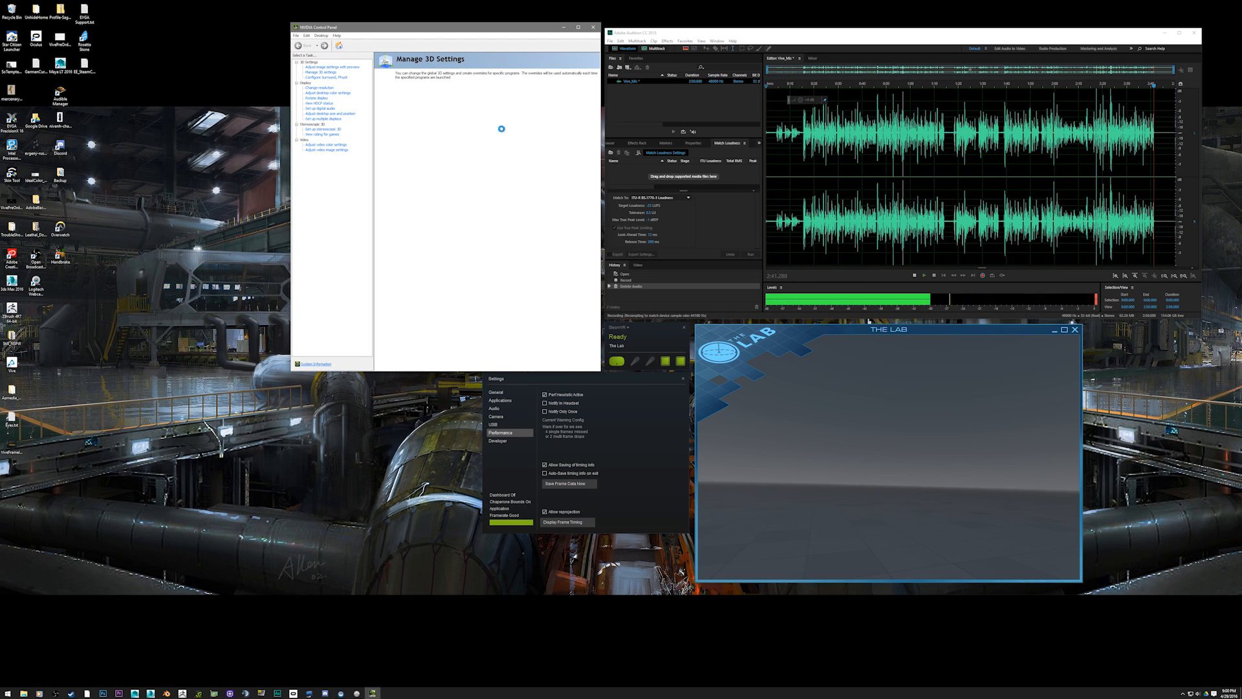
# - Reload the Manage 3D Settings page so the Global Settings list shows again
pyautogui.click(319, 73)
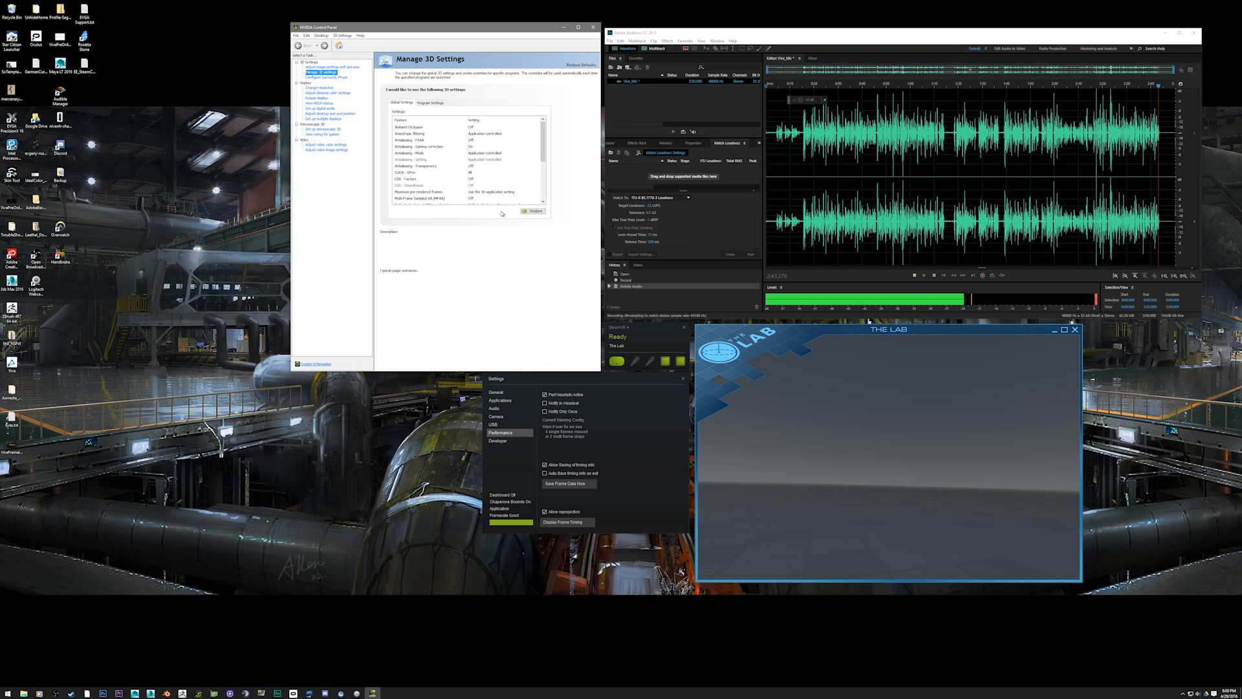